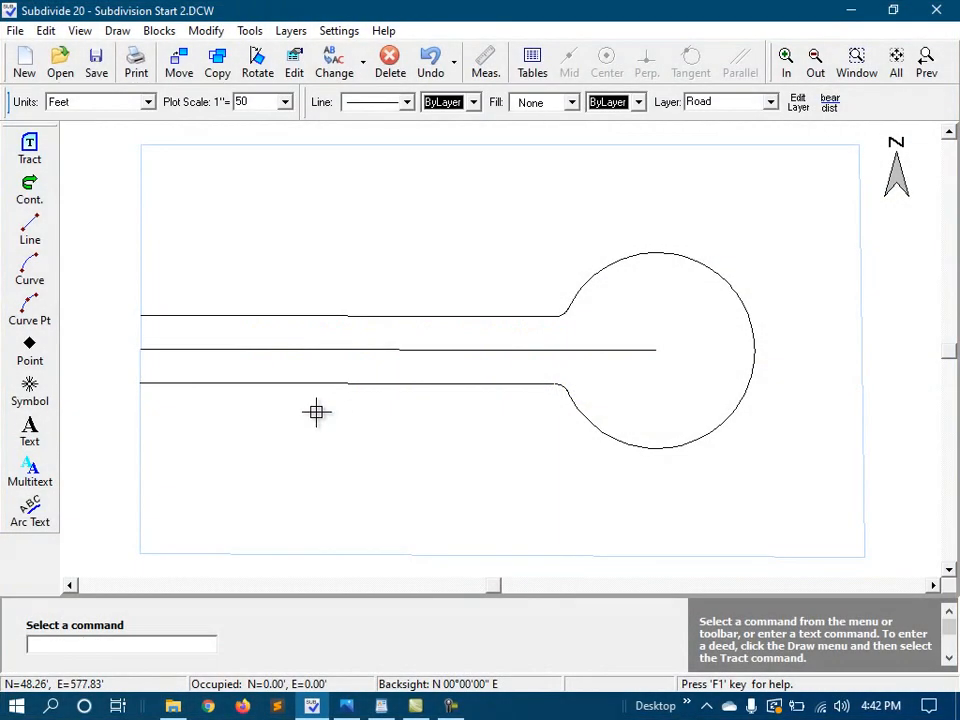
mouse_move(334, 415)
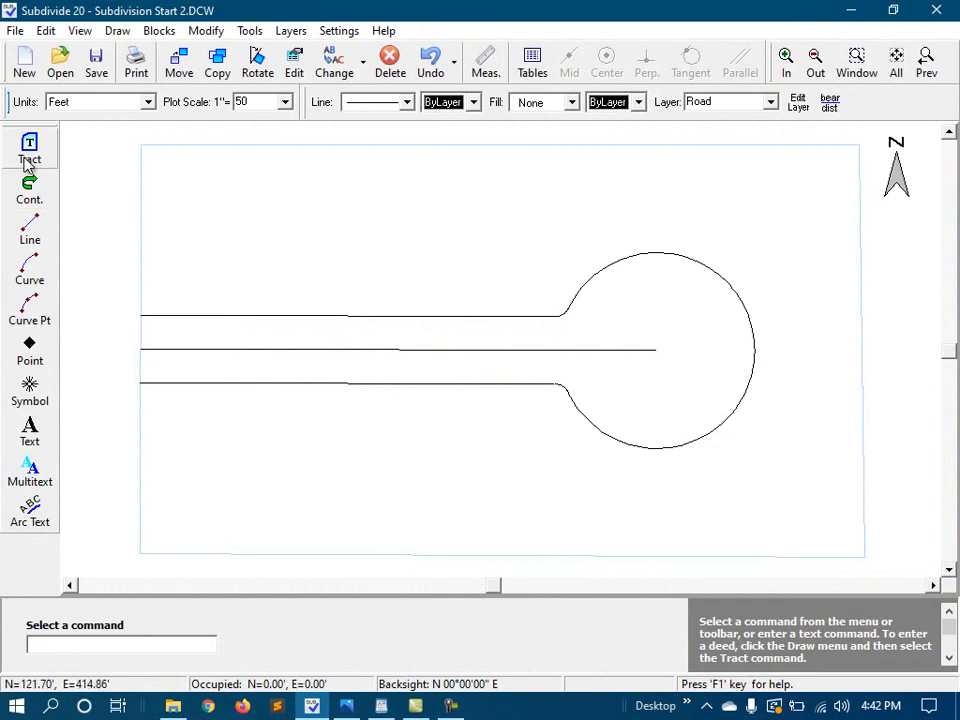
mouse_move(304, 254)
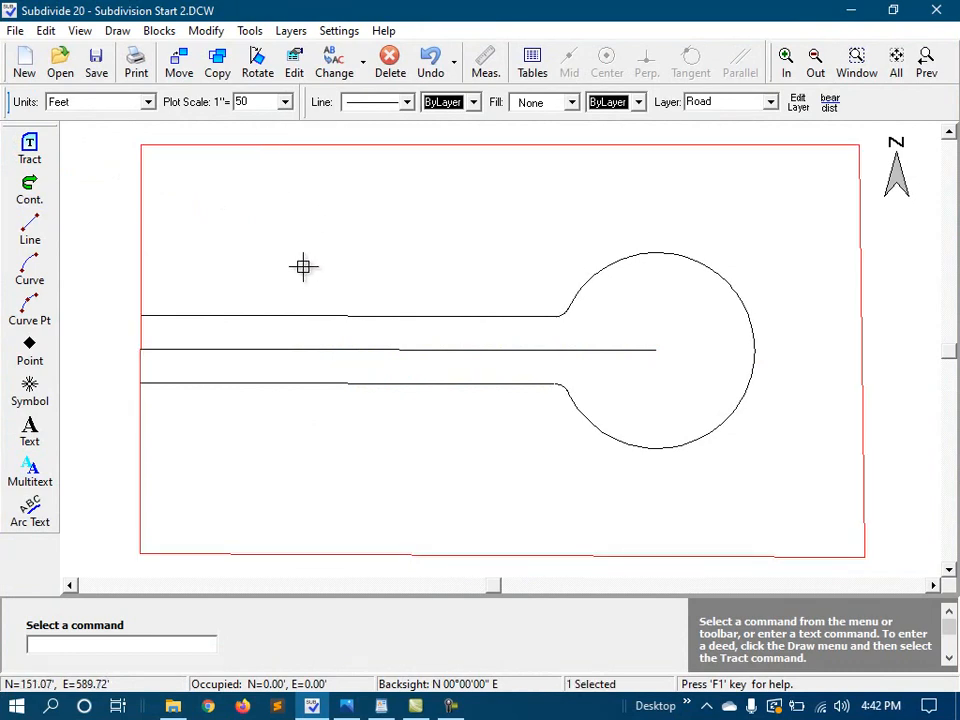
mouse_move(242, 204)
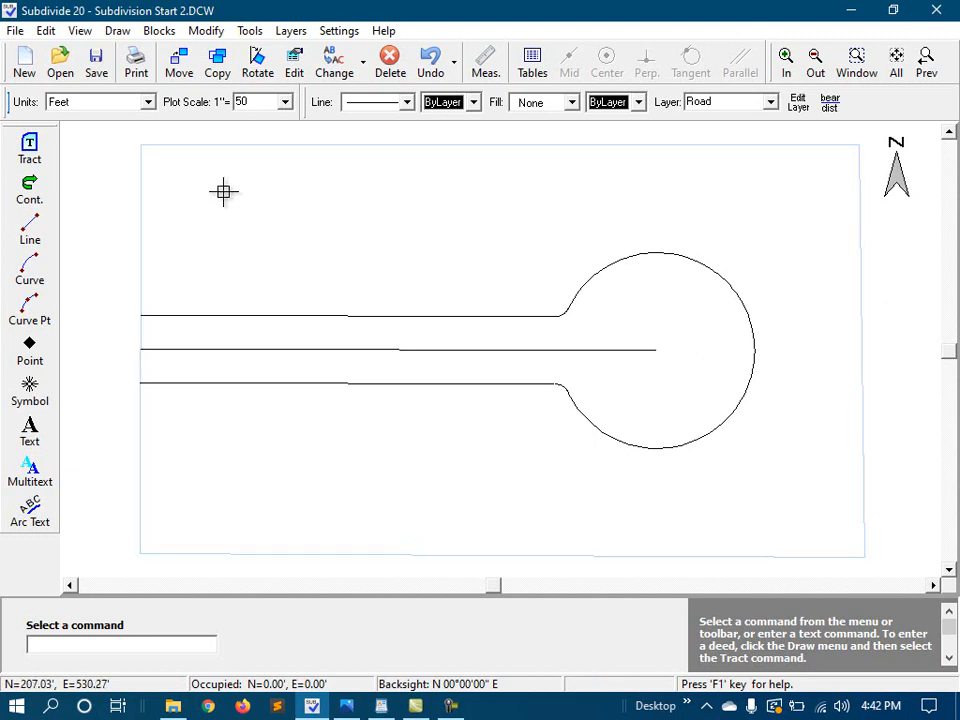
mouse_move(336, 328)
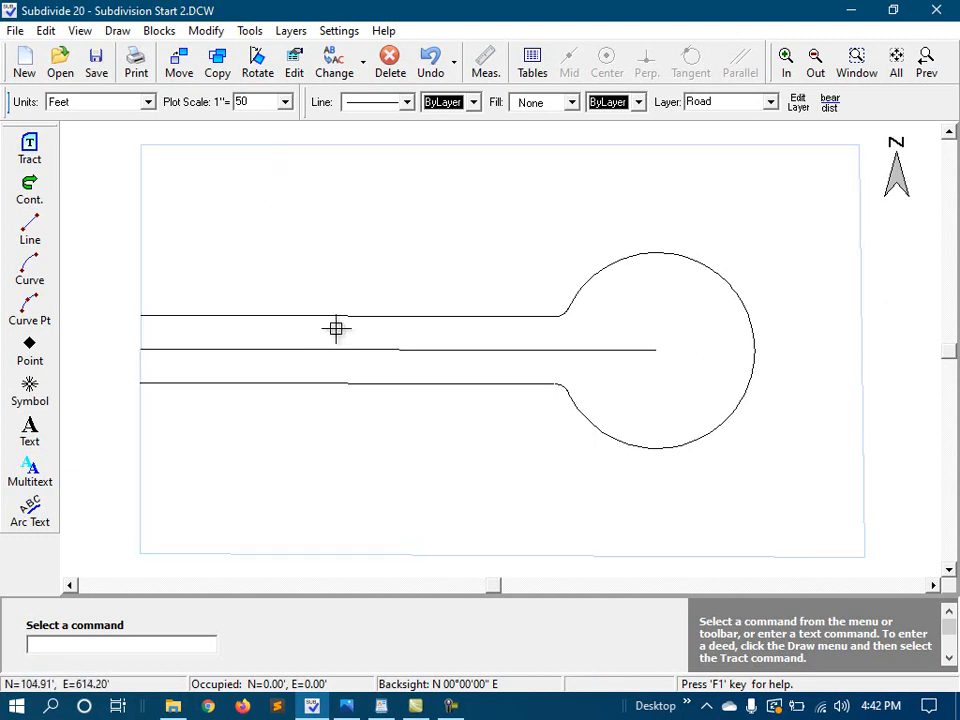
Turn on the endpoint markers so line ends show as small crosses.
click(336, 315)
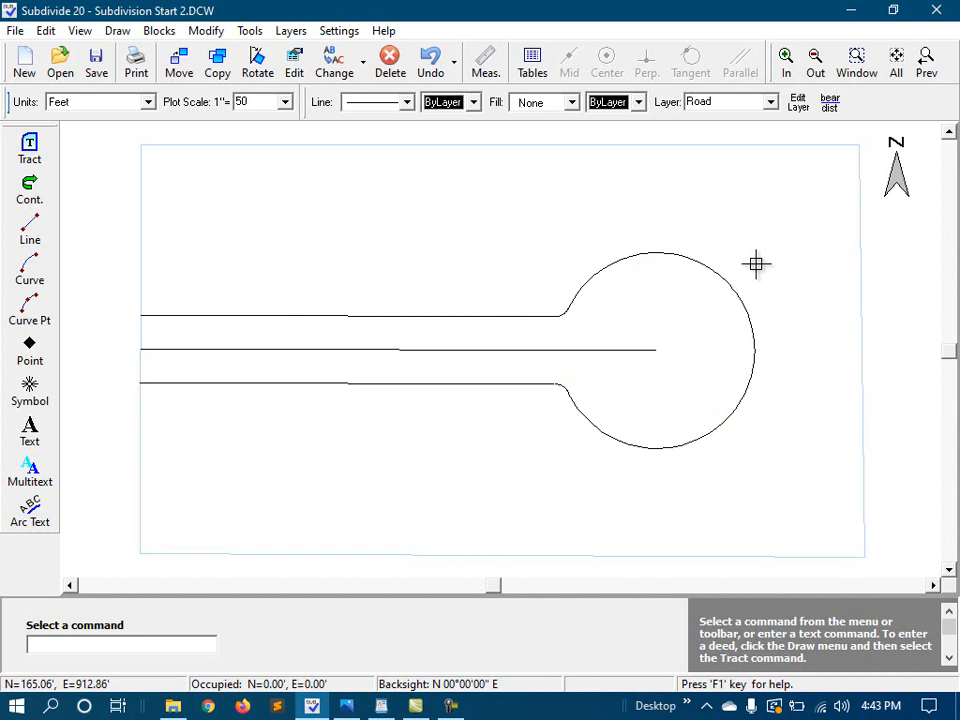
mouse_move(350, 283)
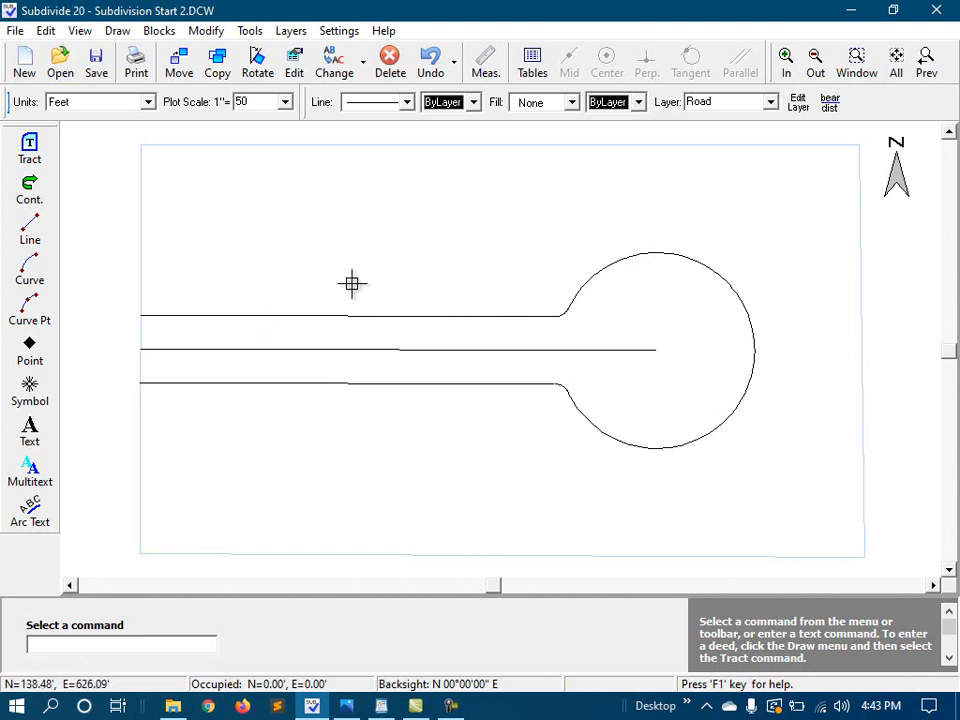
mouse_move(193, 244)
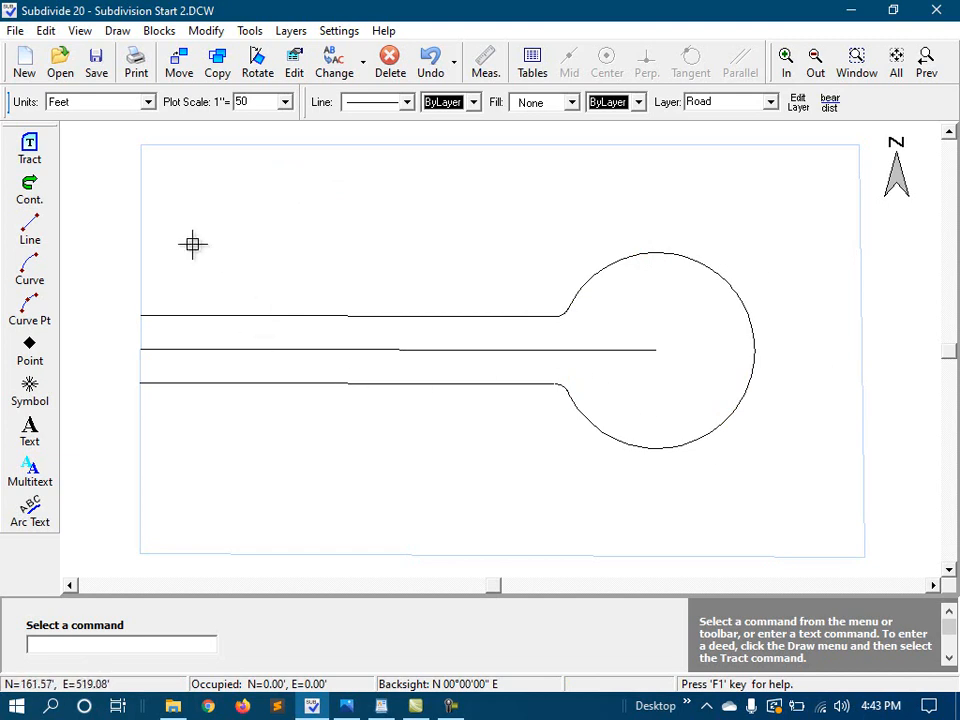
mouse_move(598, 432)
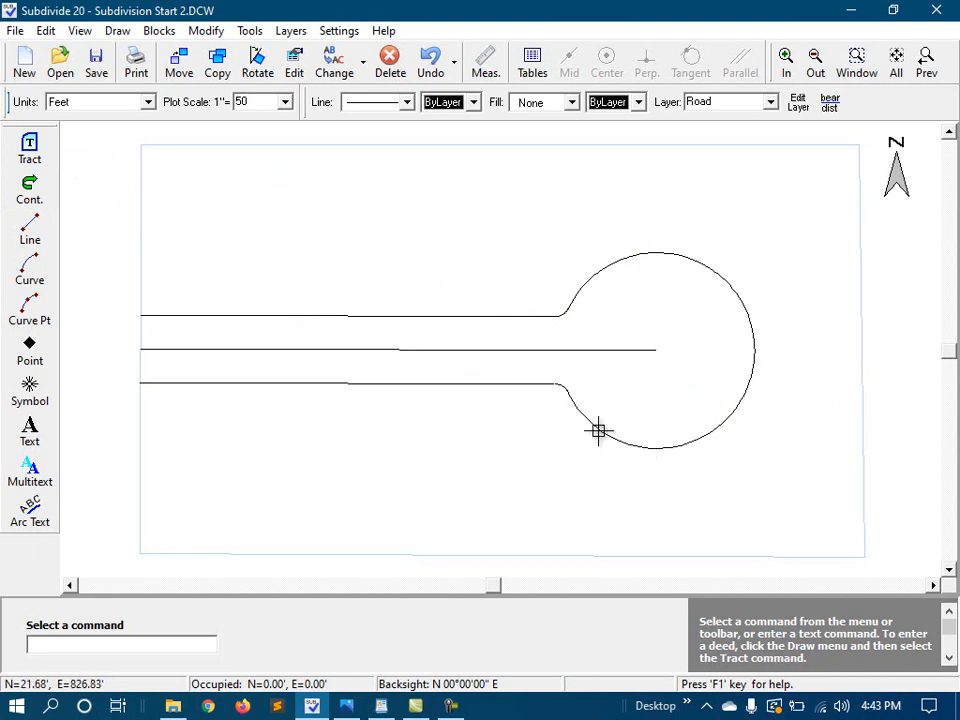
mouse_move(158, 385)
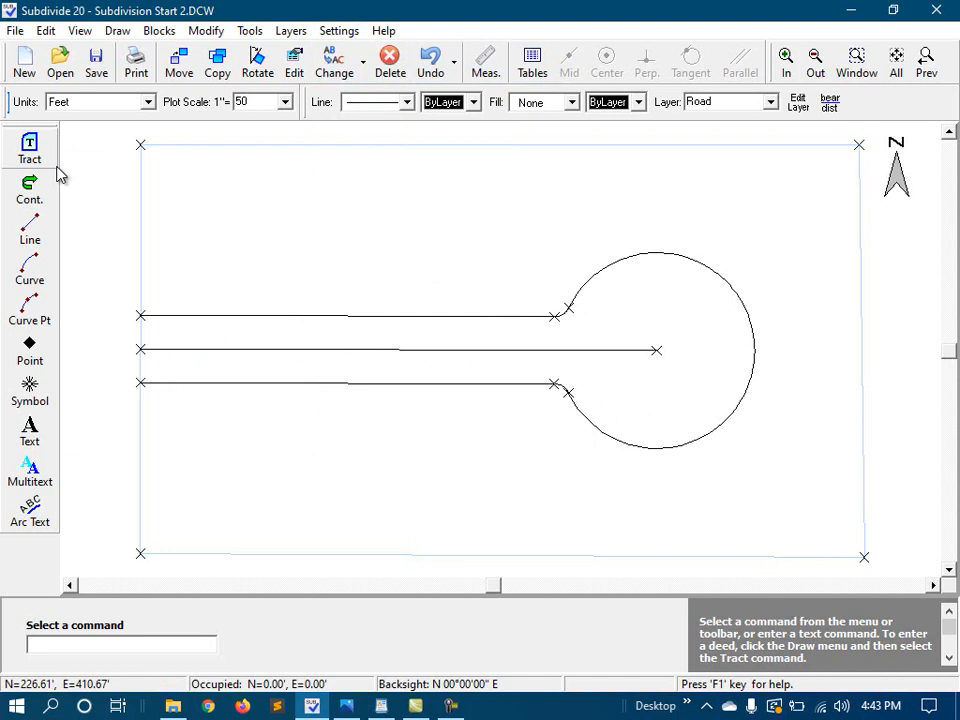
Trace the road right-of-way as one closed tract, using Curve By Points for the cul-de-sac and lower arcs.
click(29, 147)
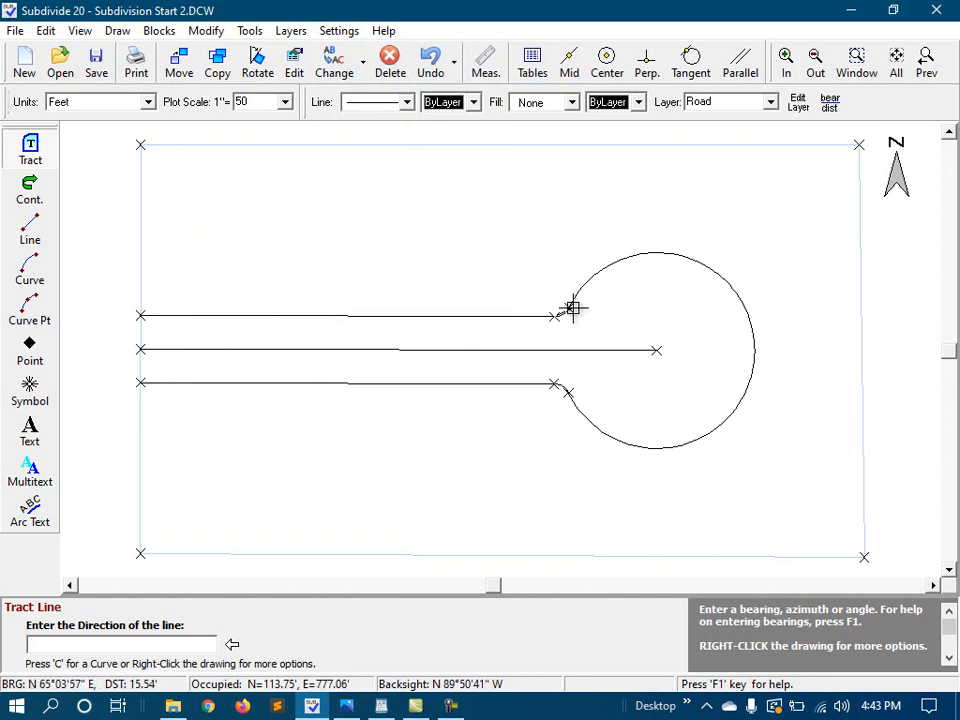
right_click(575, 308)
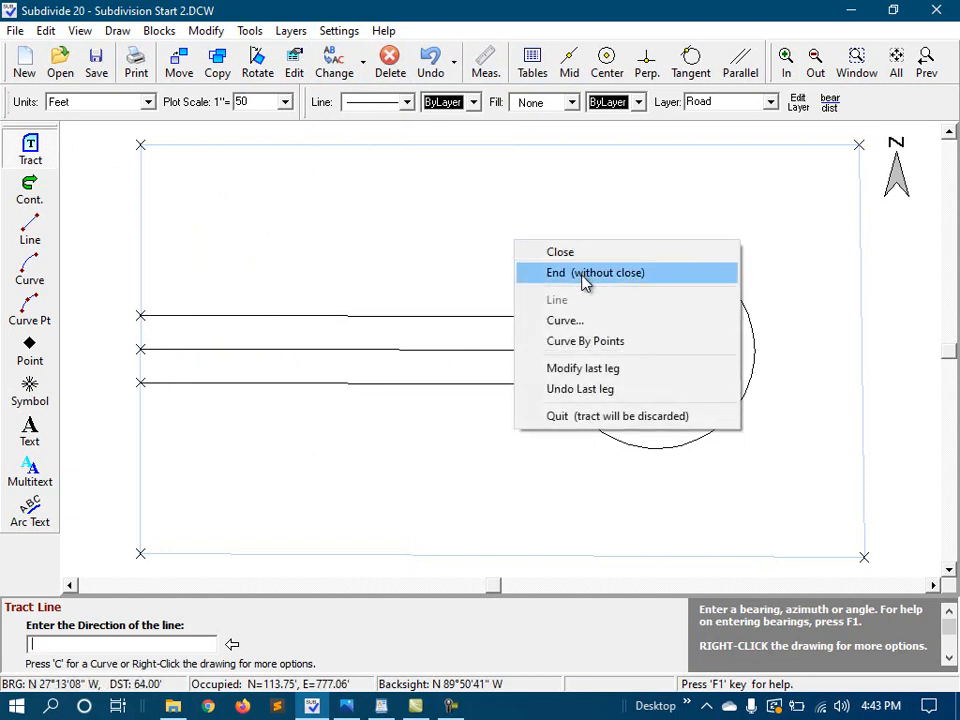
click(585, 341)
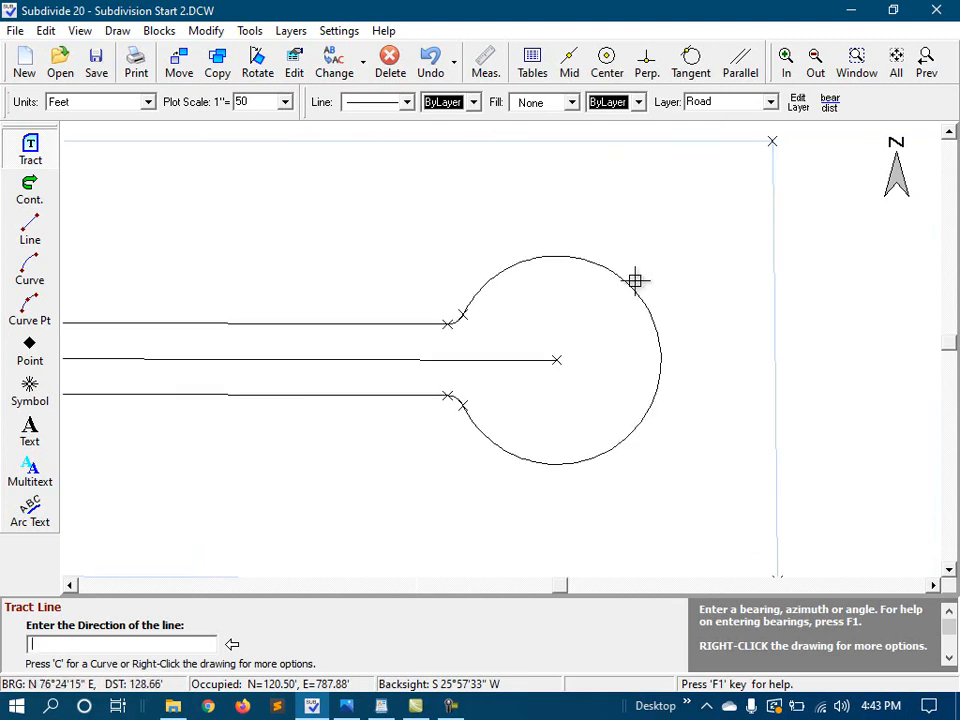
right_click(635, 280)
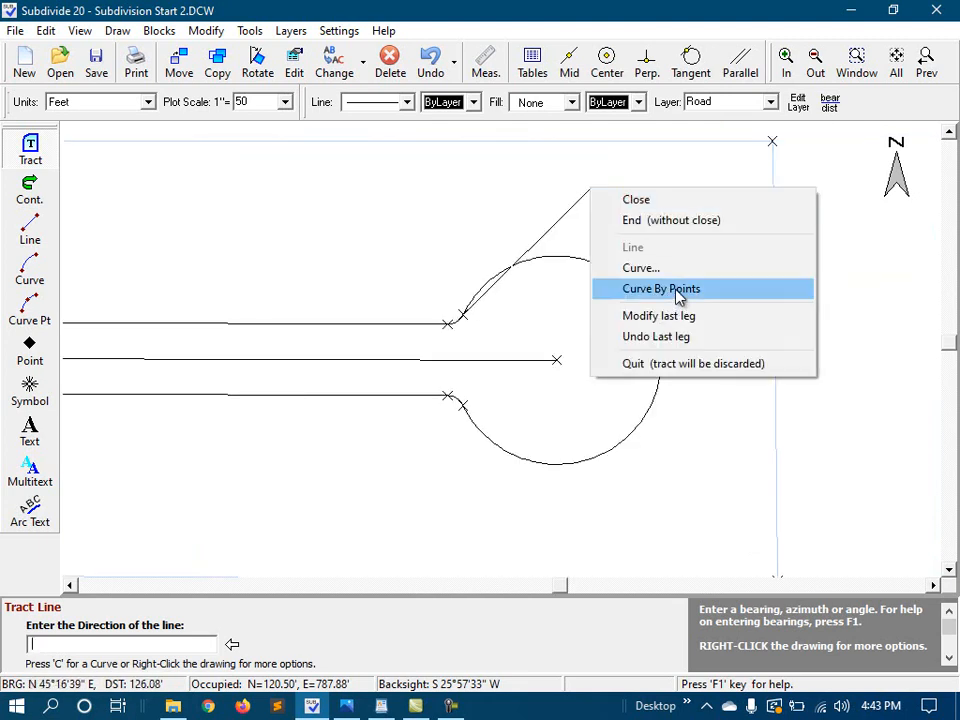
click(660, 288)
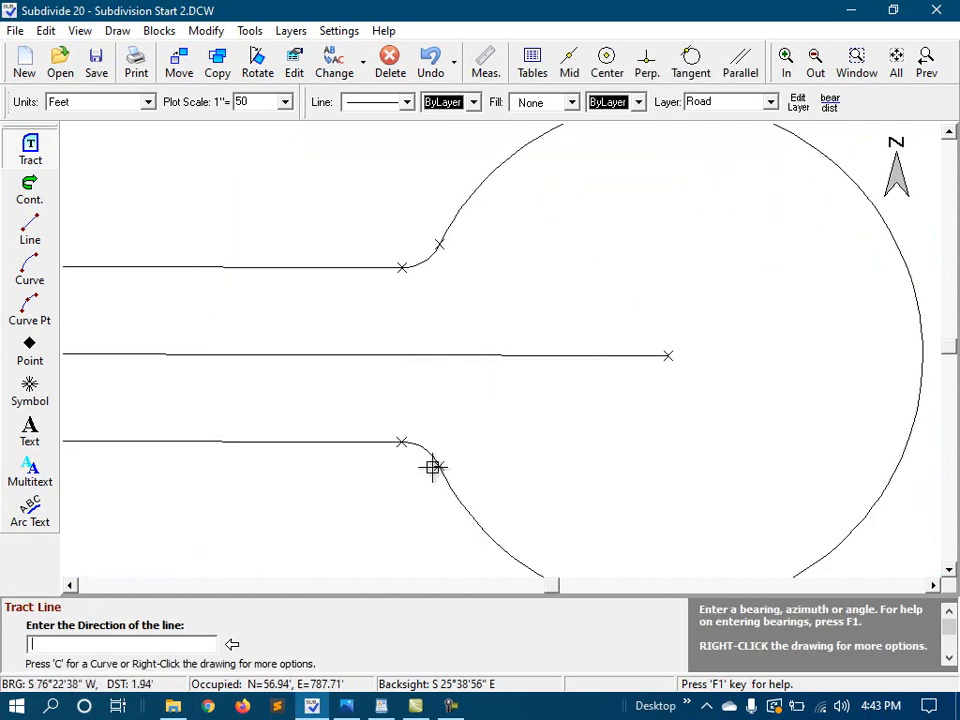
right_click(433, 467)
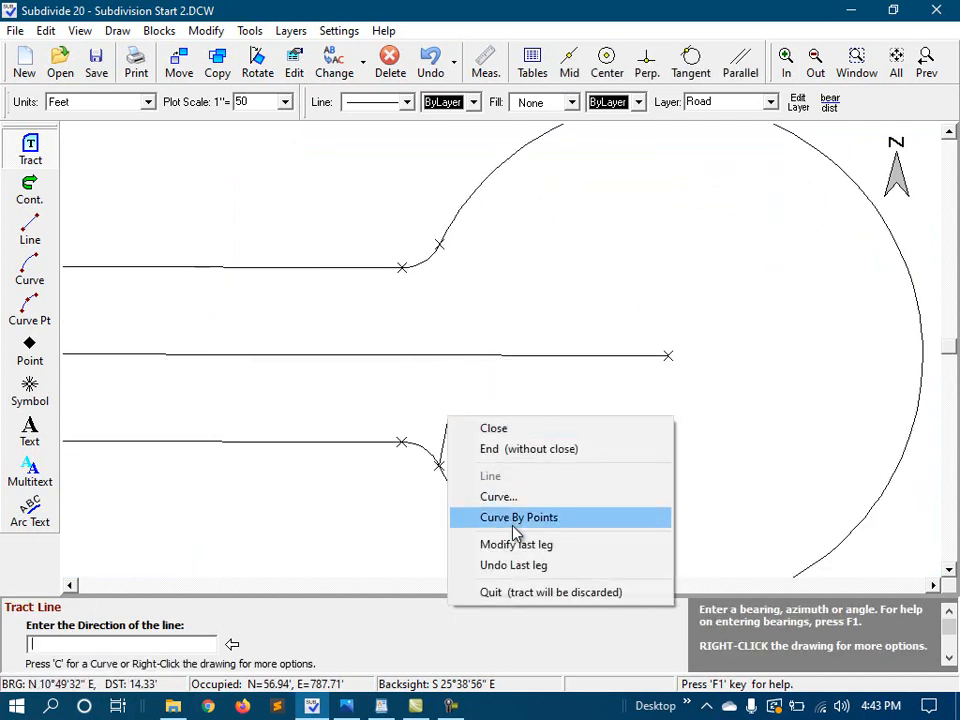
click(518, 517)
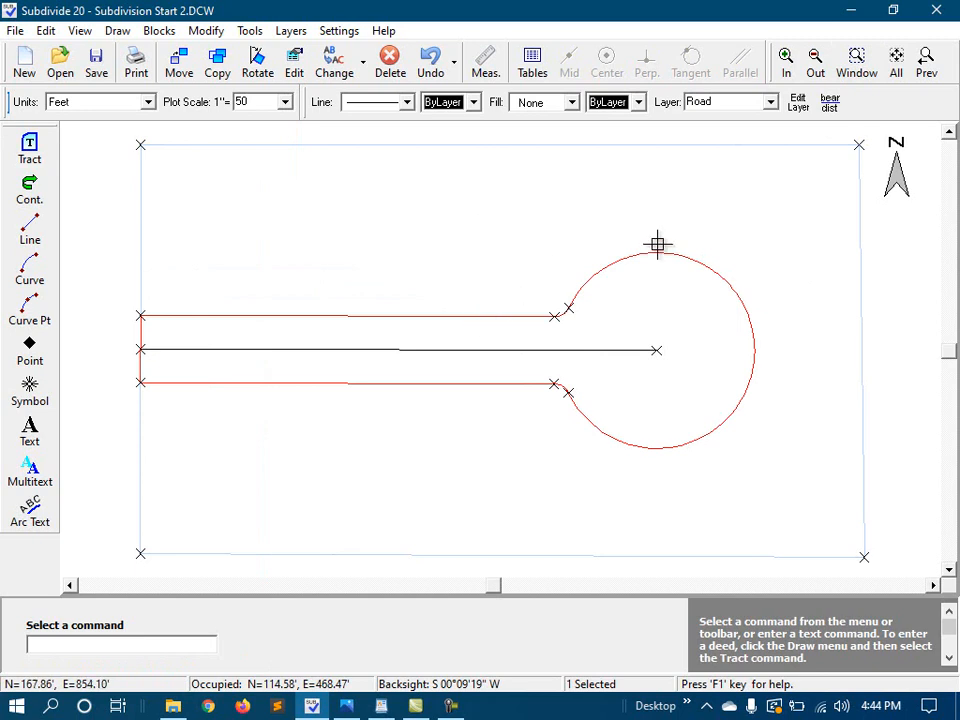
mouse_move(727, 383)
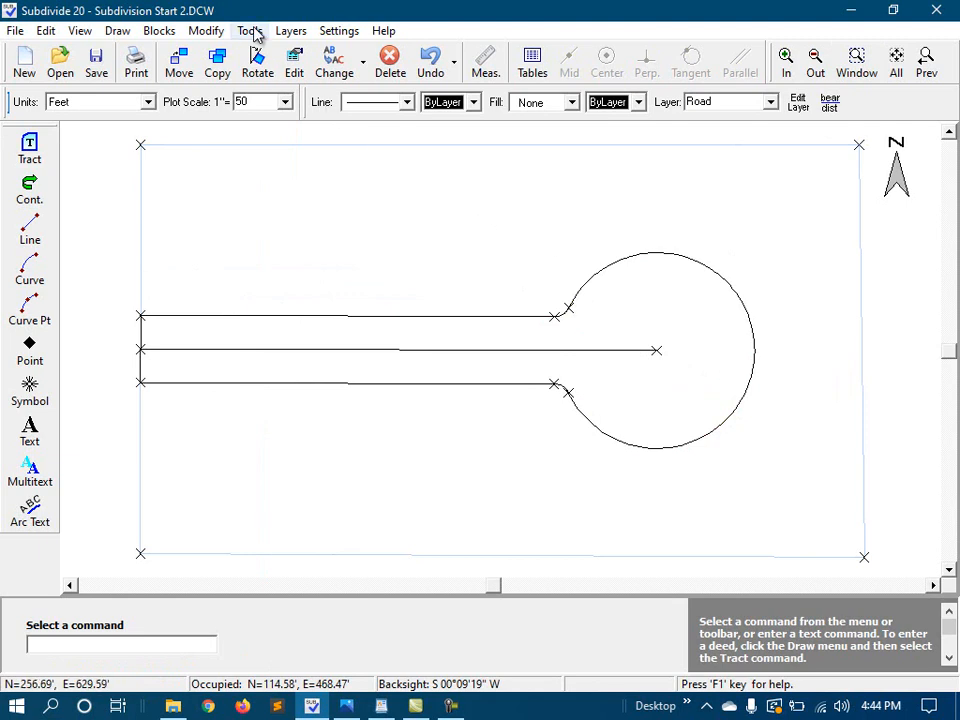
Start the Site Calculator and choose the outer boundary tract as the parcel to subdivide.
click(249, 30)
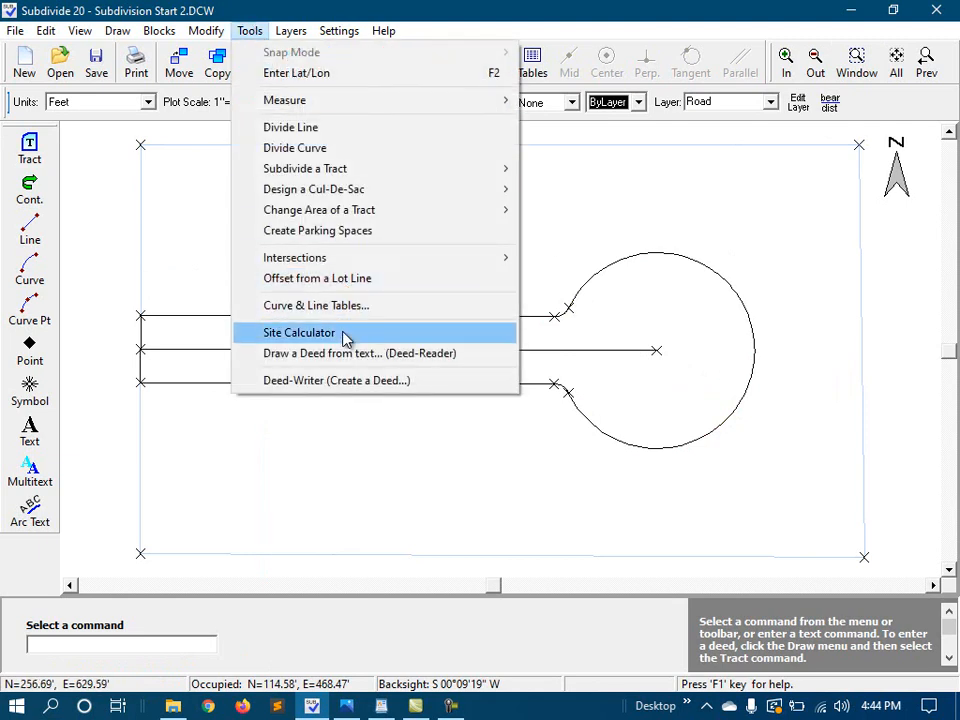
click(298, 332)
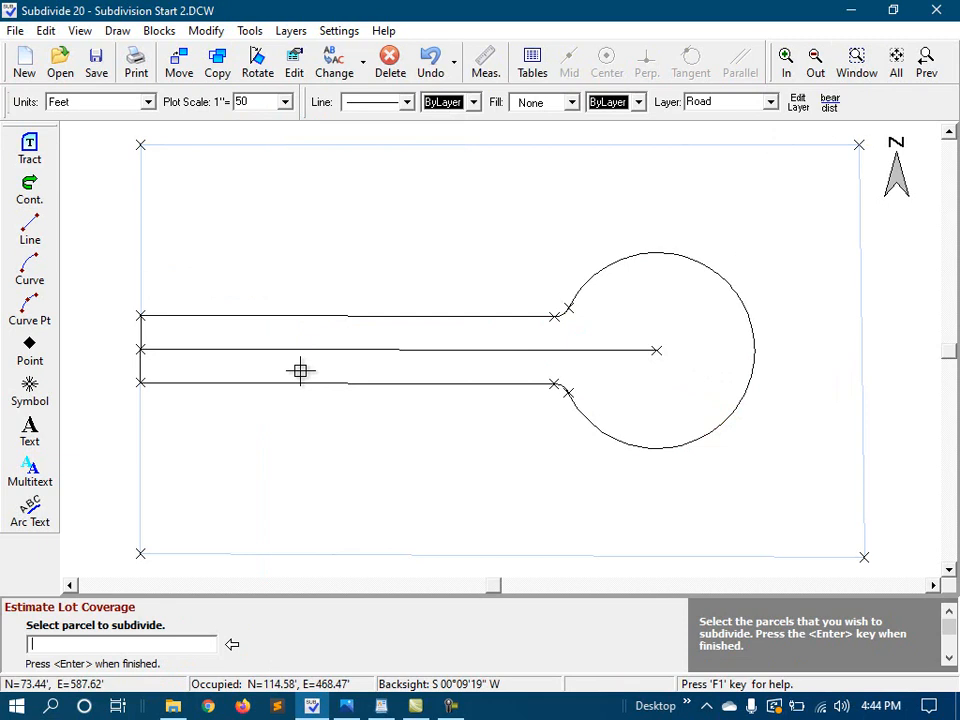
mouse_move(190, 320)
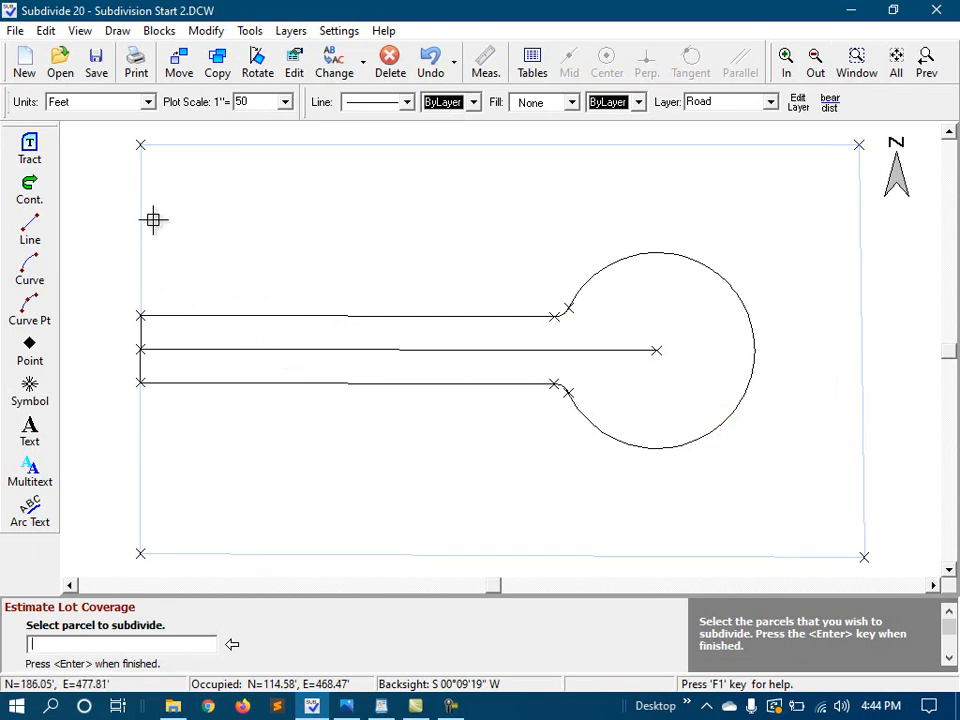
click(146, 220)
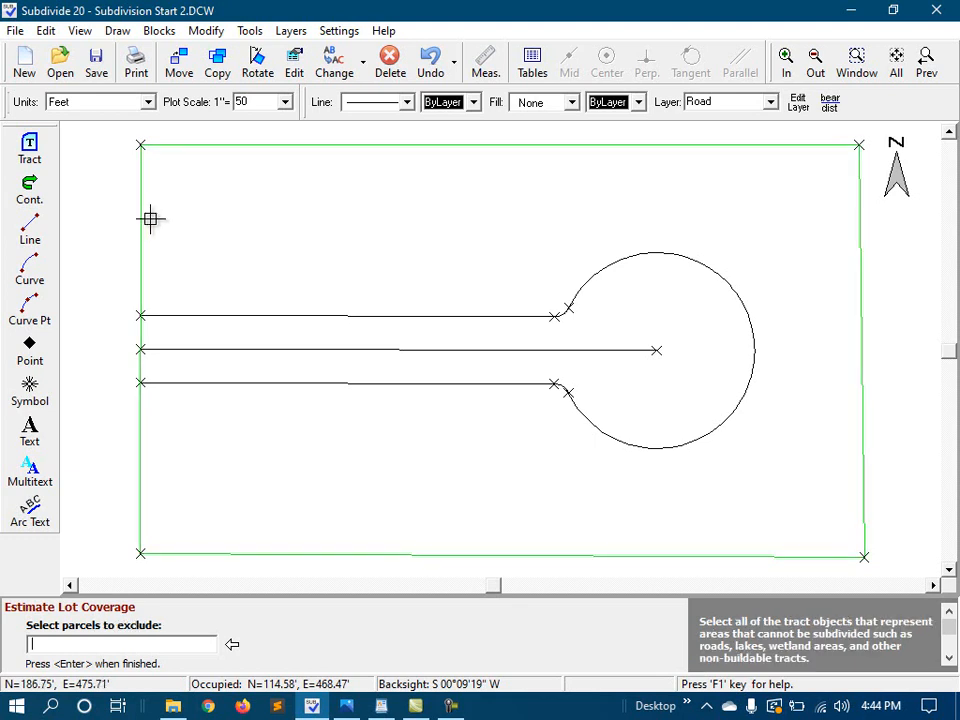
mouse_move(650, 266)
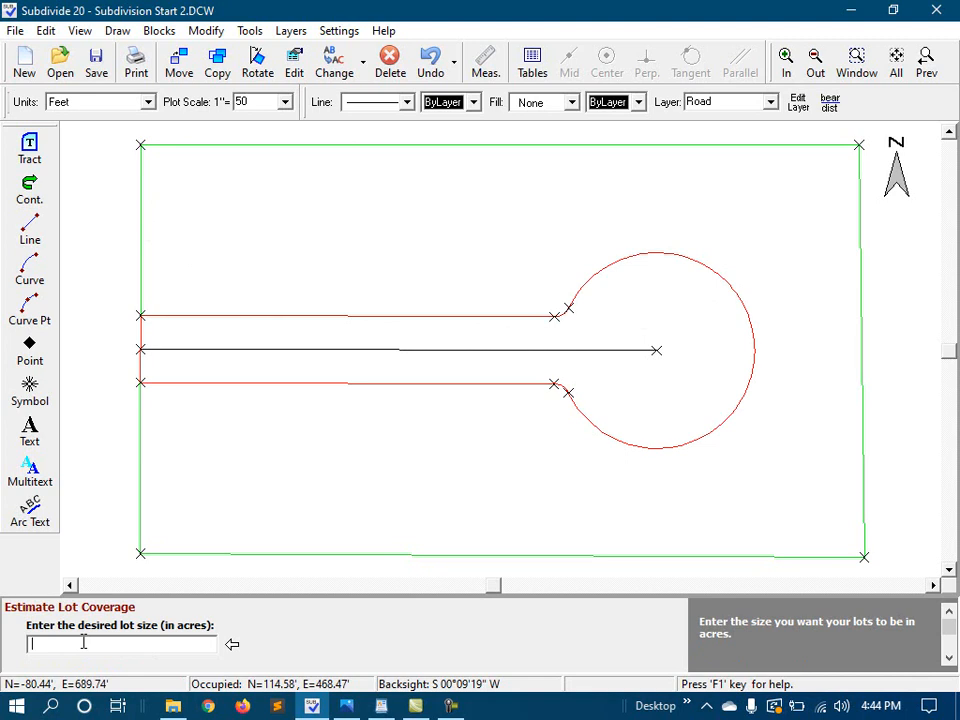
Enter a desired lot size of 0.3 acre, giving 3.04 buildable acres and 10.1 lots.
text(0.3)
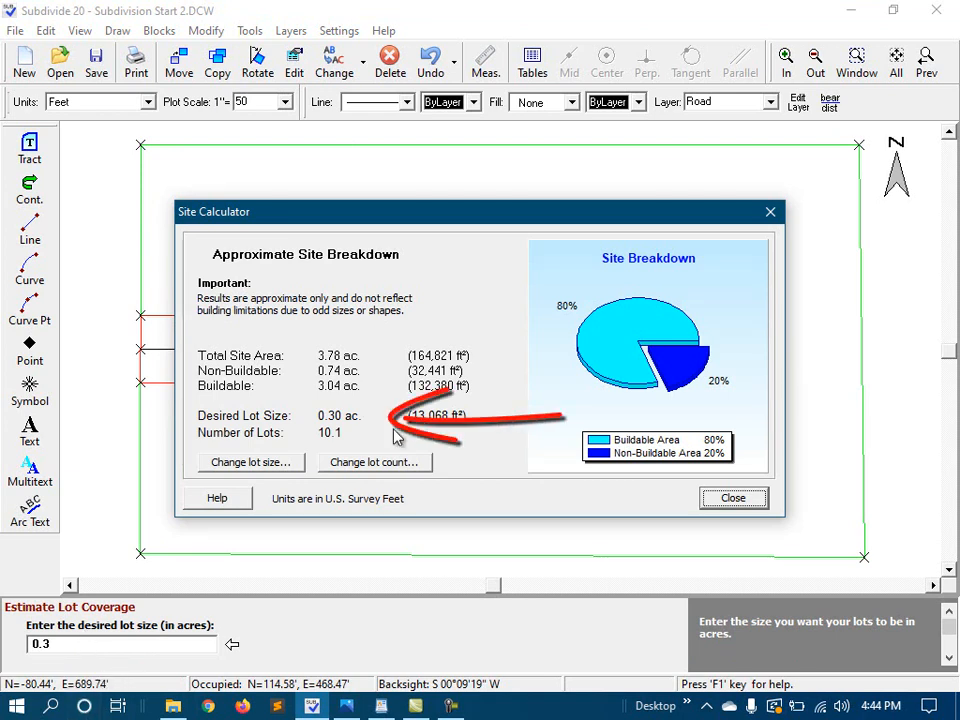
mouse_move(378, 438)
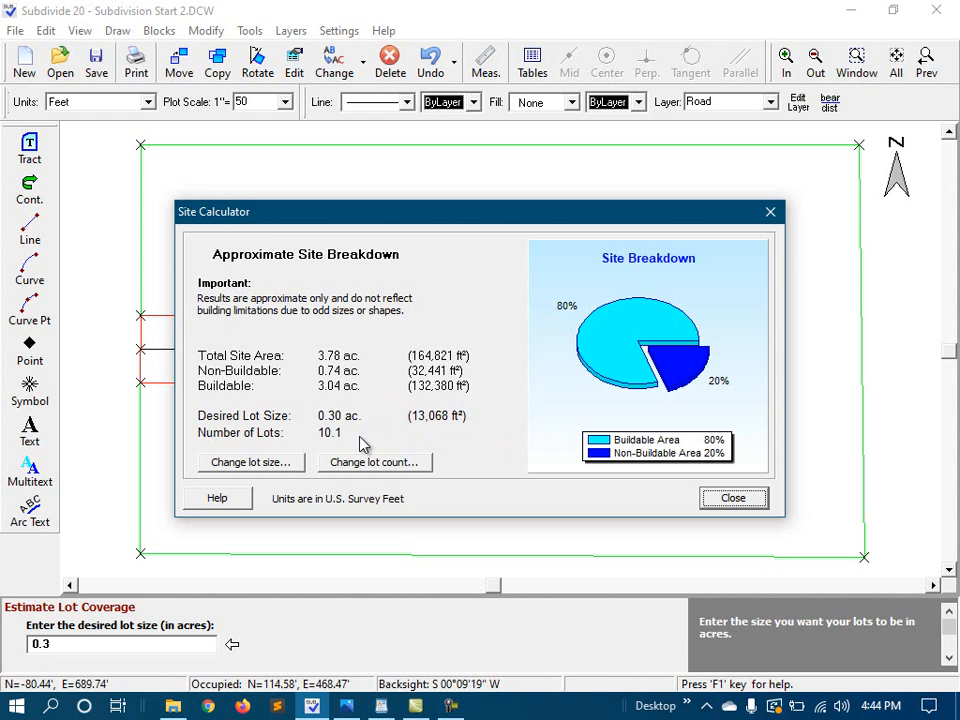
mouse_move(384, 468)
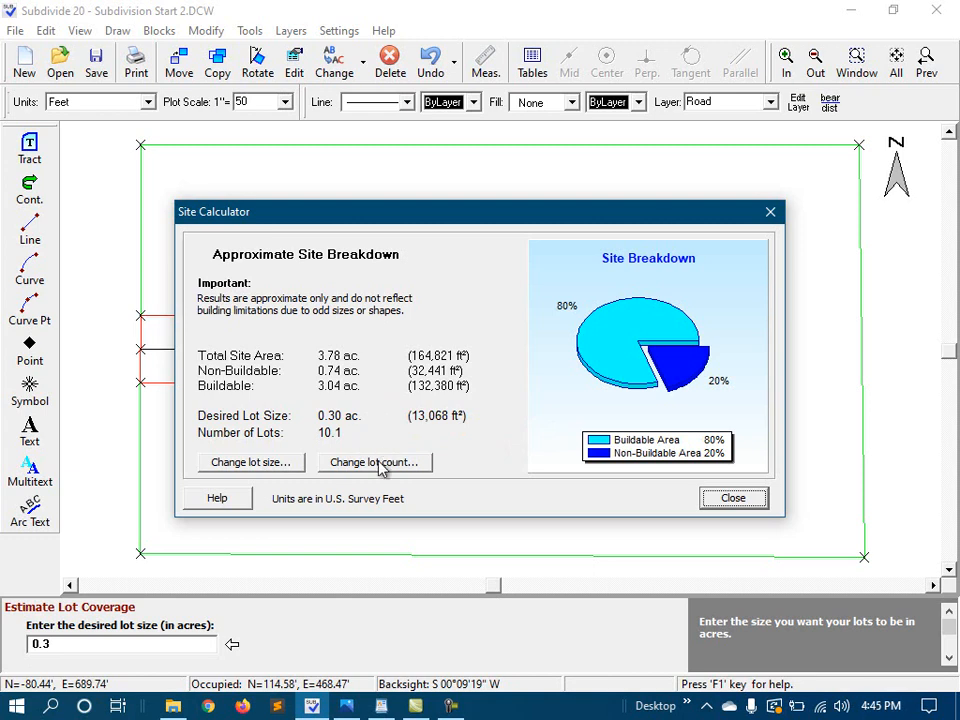
Revise the lot count to 10 (about 13,238 ft² each) and close the site breakdown.
click(374, 462)
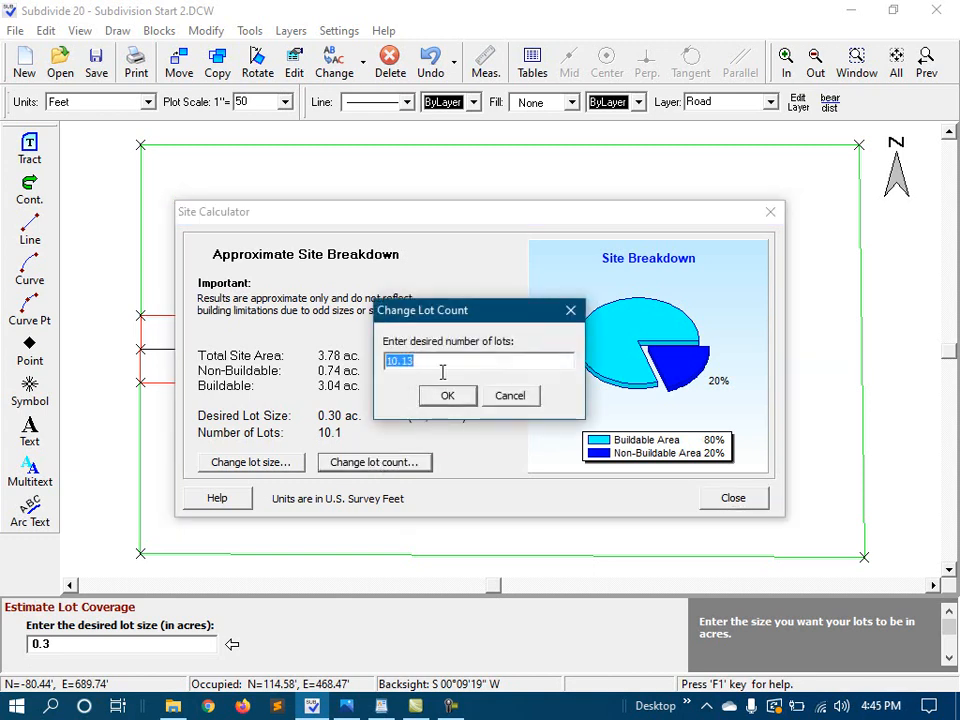
text(10)
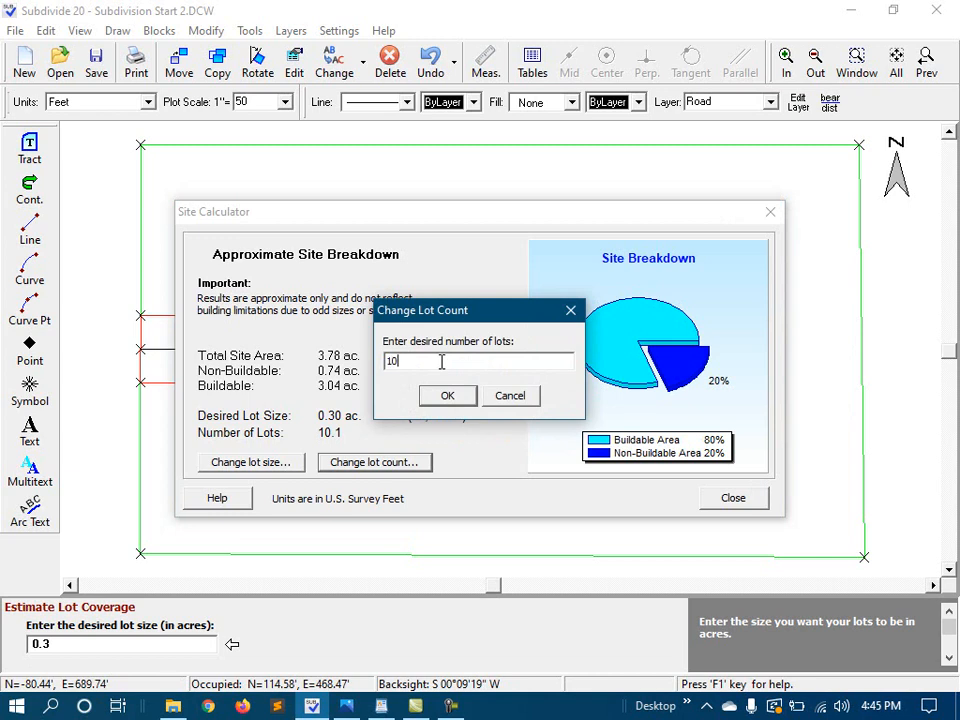
click(447, 395)
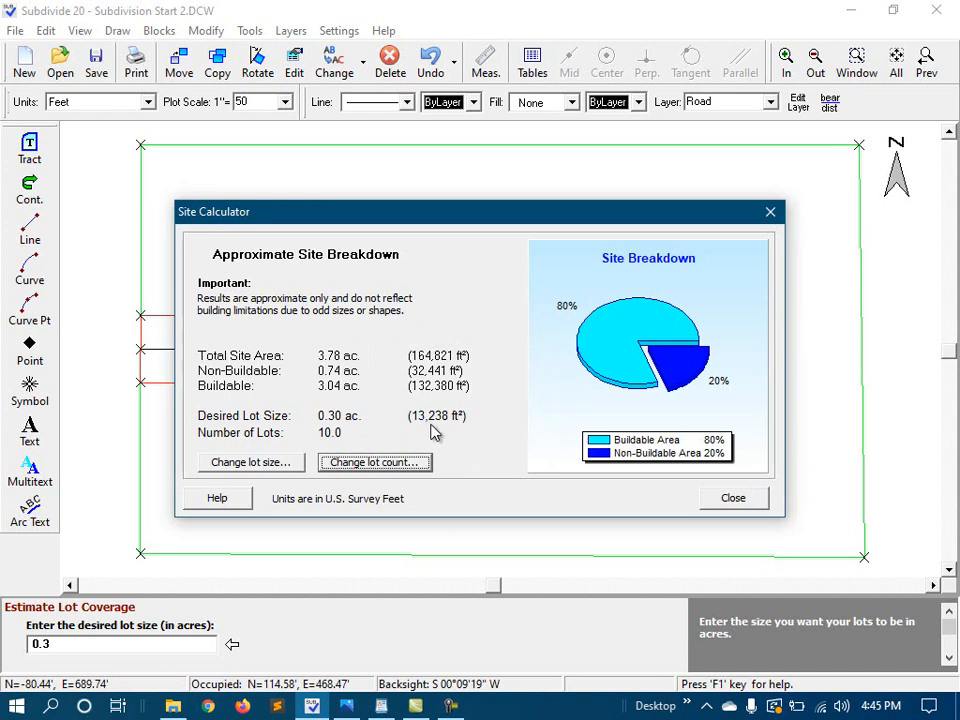
mouse_move(455, 430)
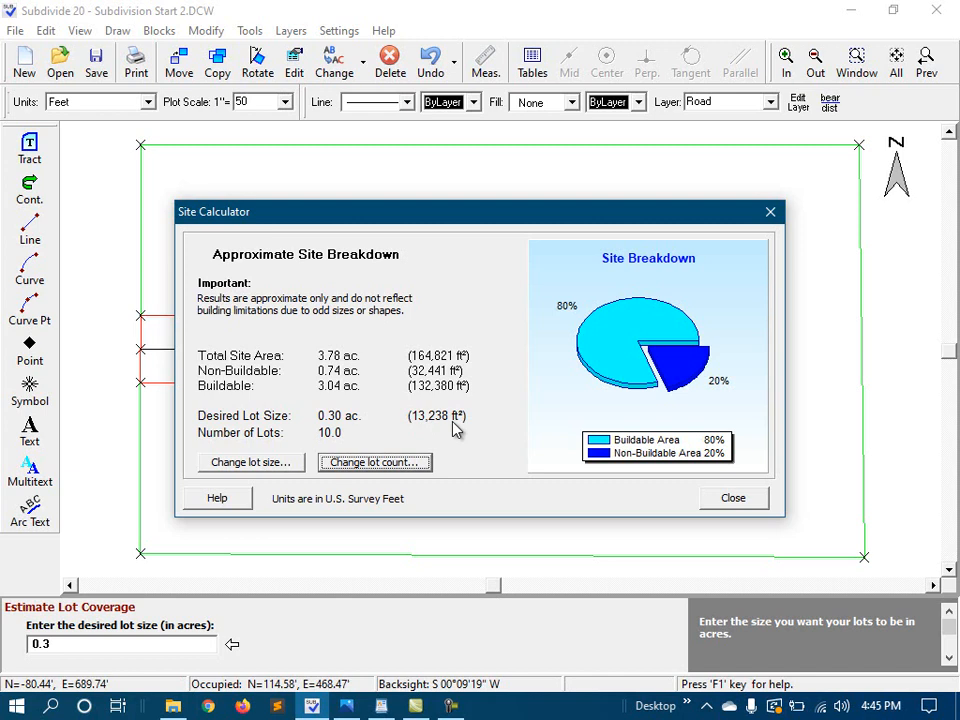
mouse_move(725, 513)
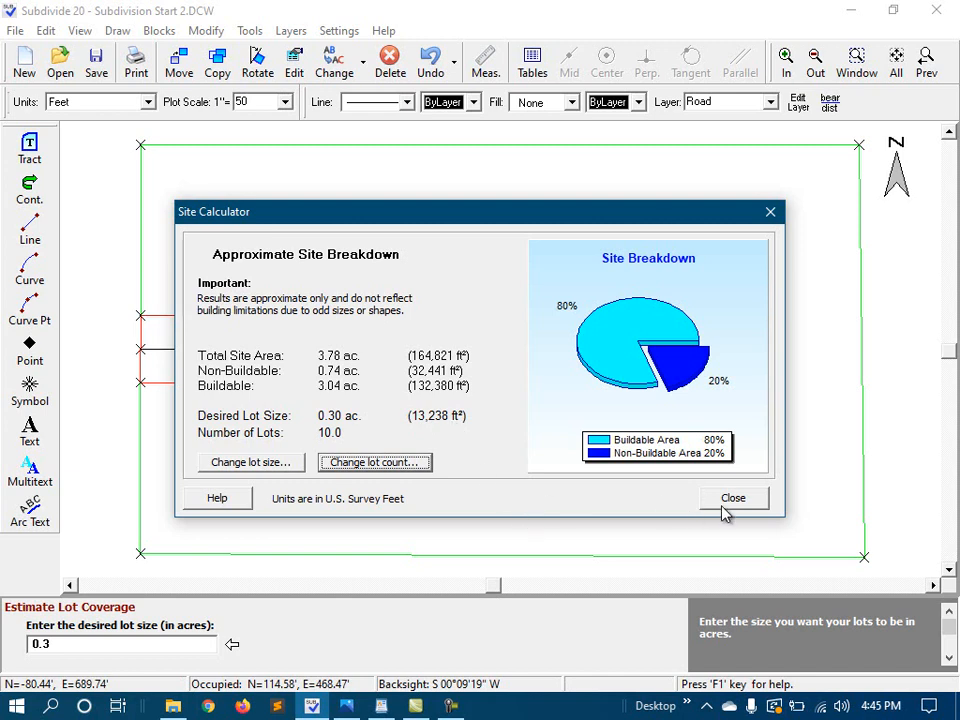
click(732, 498)
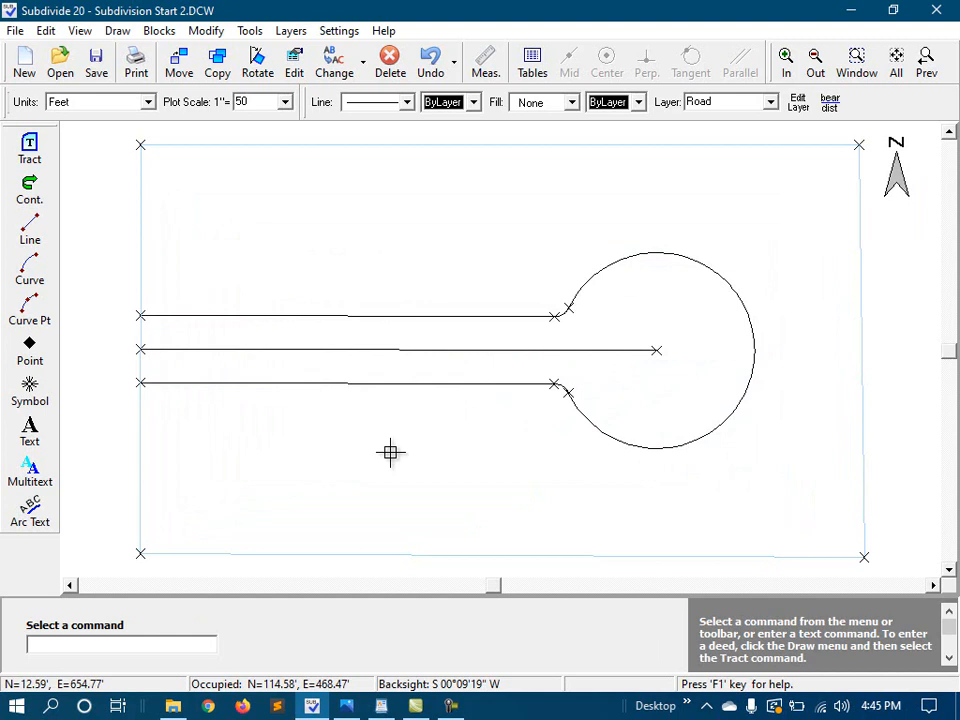